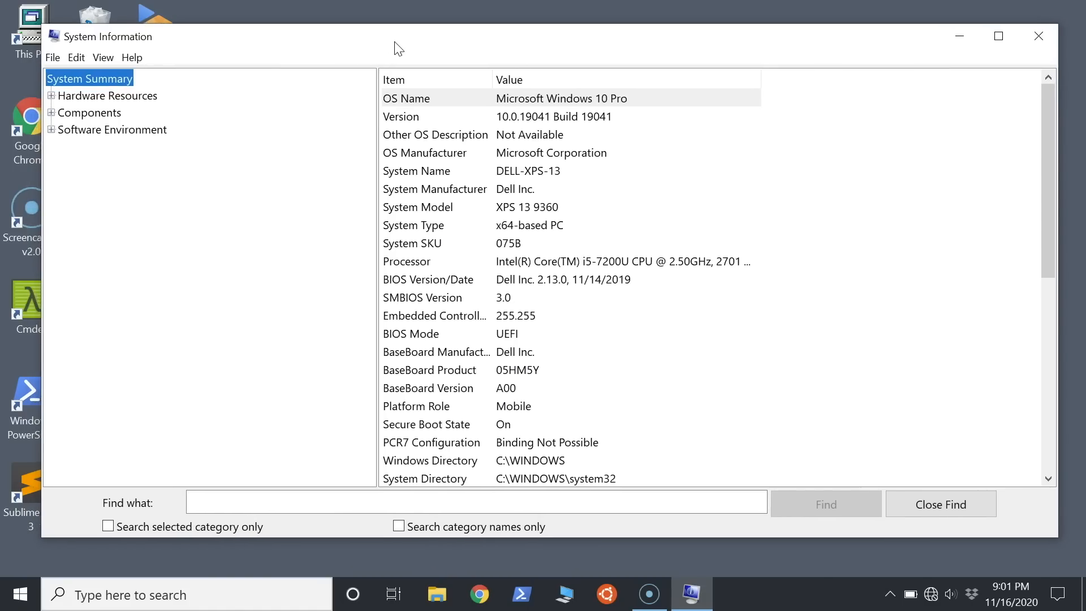
mouse_move(144, 113)
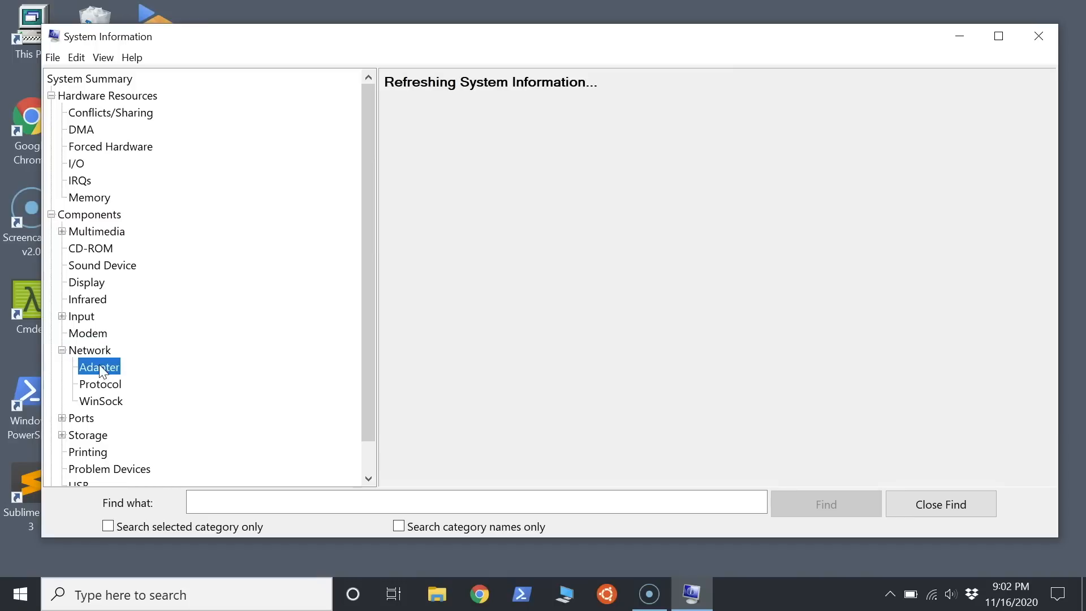
Select Components > Network > Adapter to list the network adapters.
left_click(98, 367)
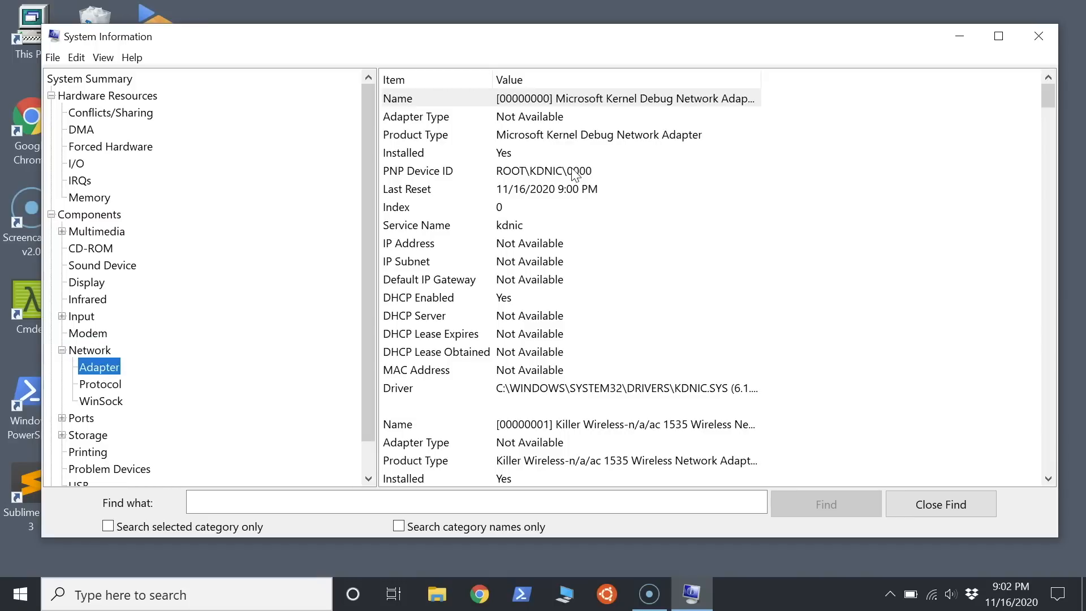
Scroll the adapter details down to the Intel Wi-Fi 6 AX200 160MHz entry.
scroll("down", 3)
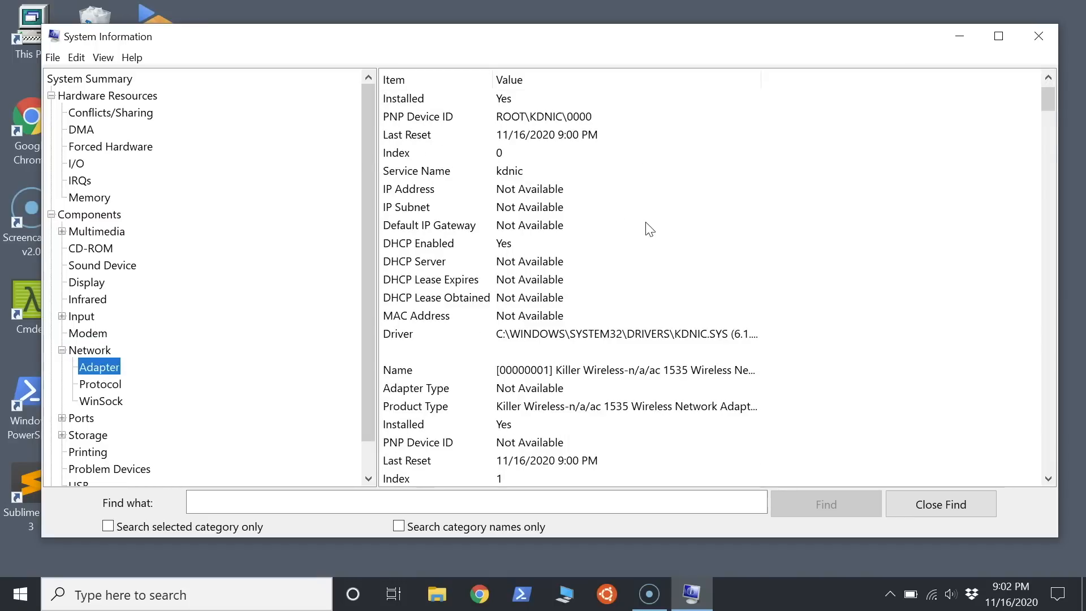
scroll("down", 3)
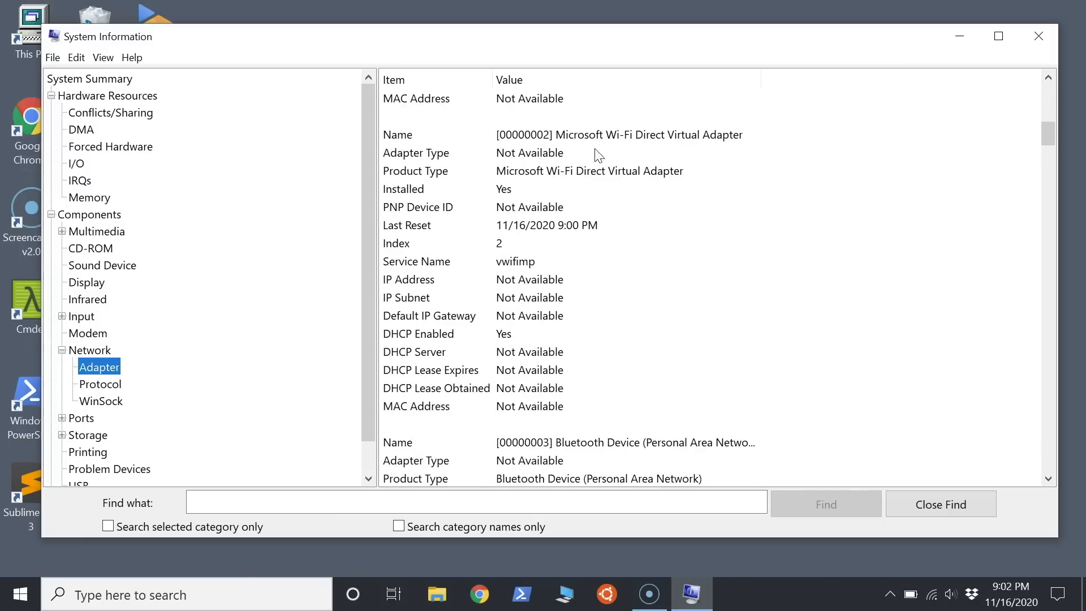
scroll("down", 3)
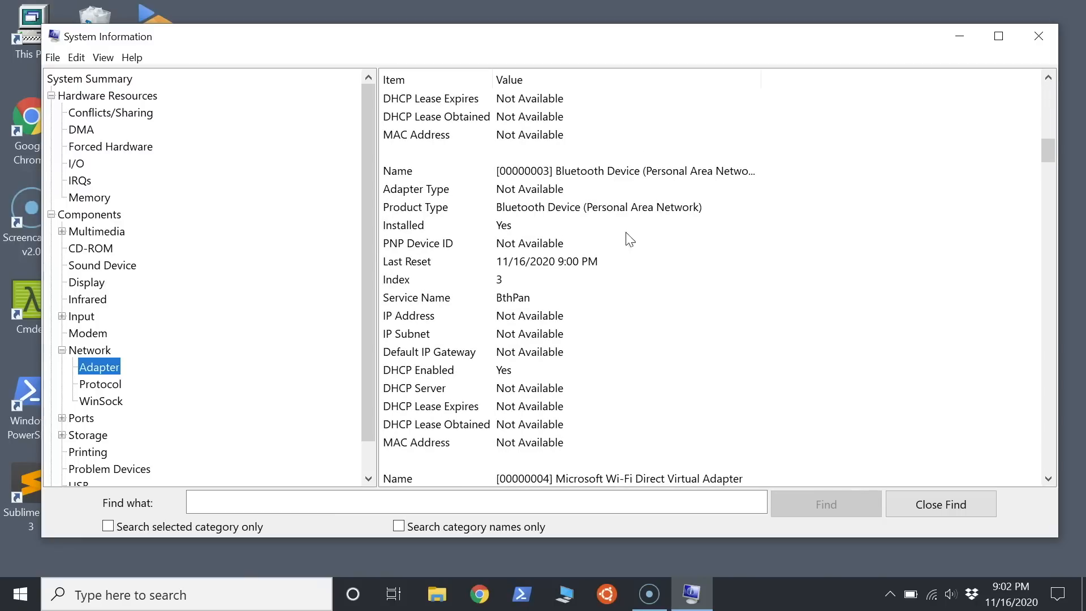
scroll("down", 3)
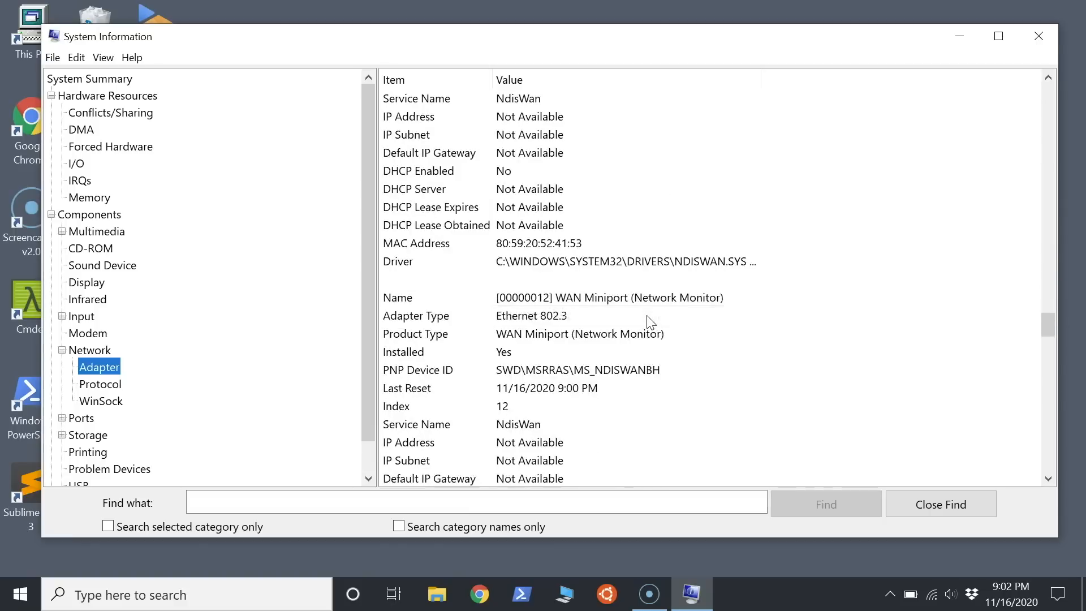
scroll("down", 3)
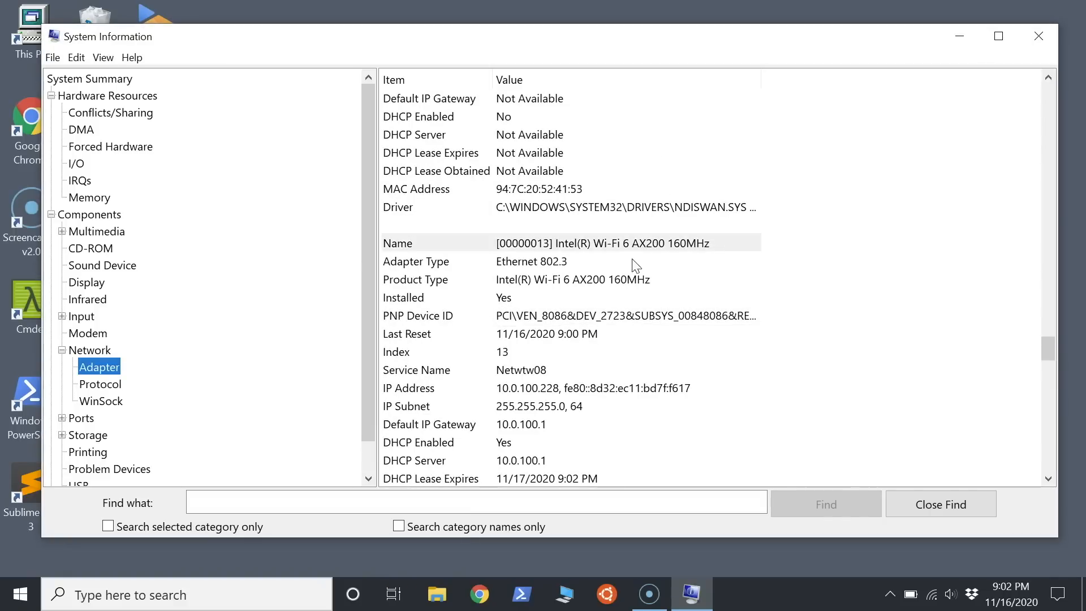
mouse_move(566, 302)
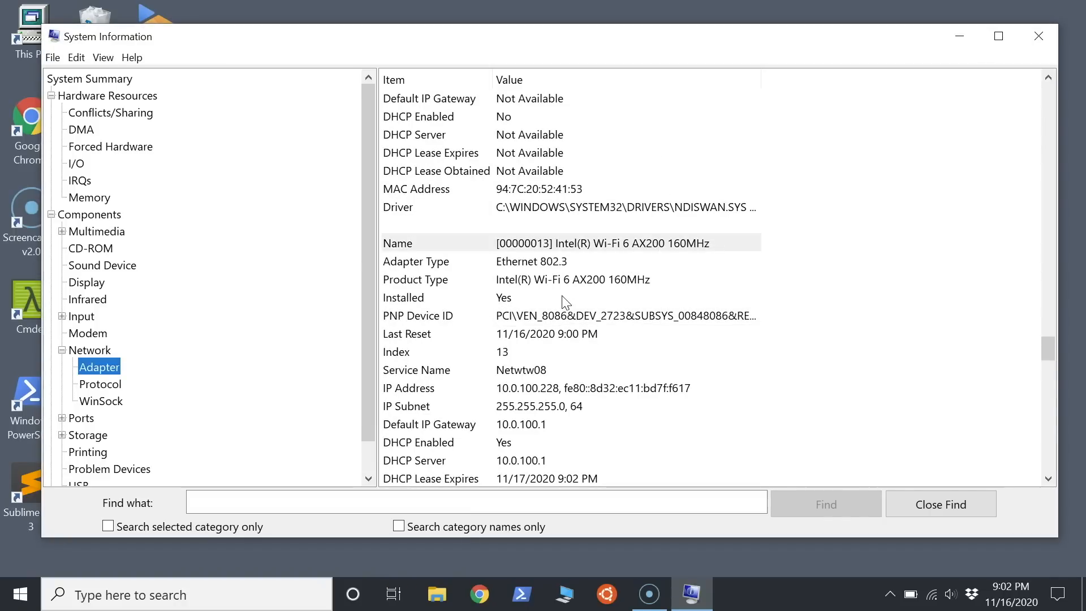
mouse_move(568, 280)
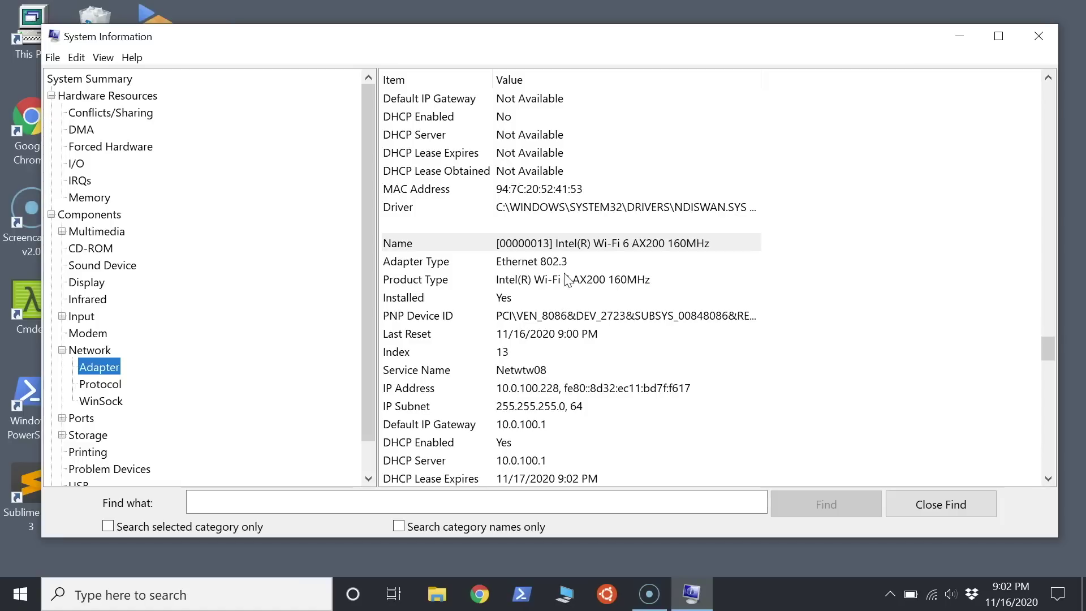
mouse_move(615, 310)
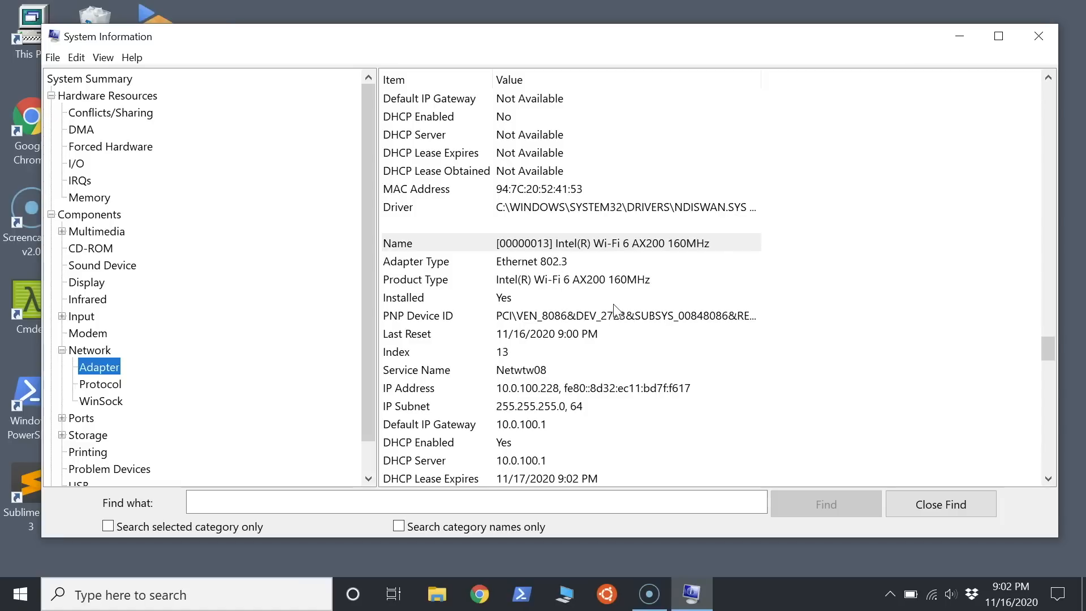
mouse_move(555, 367)
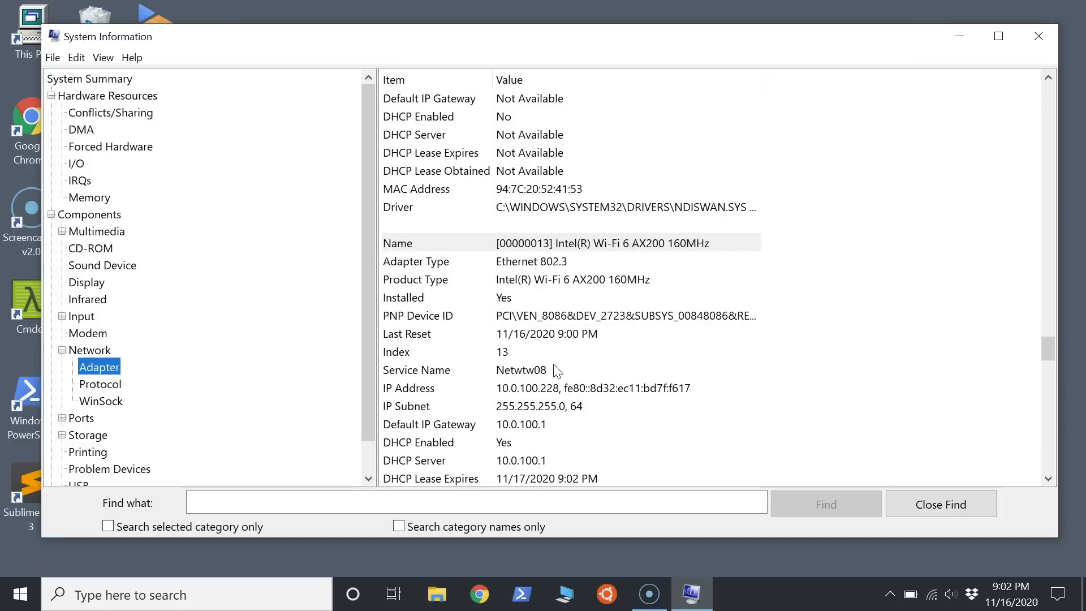
scroll("down", 3)
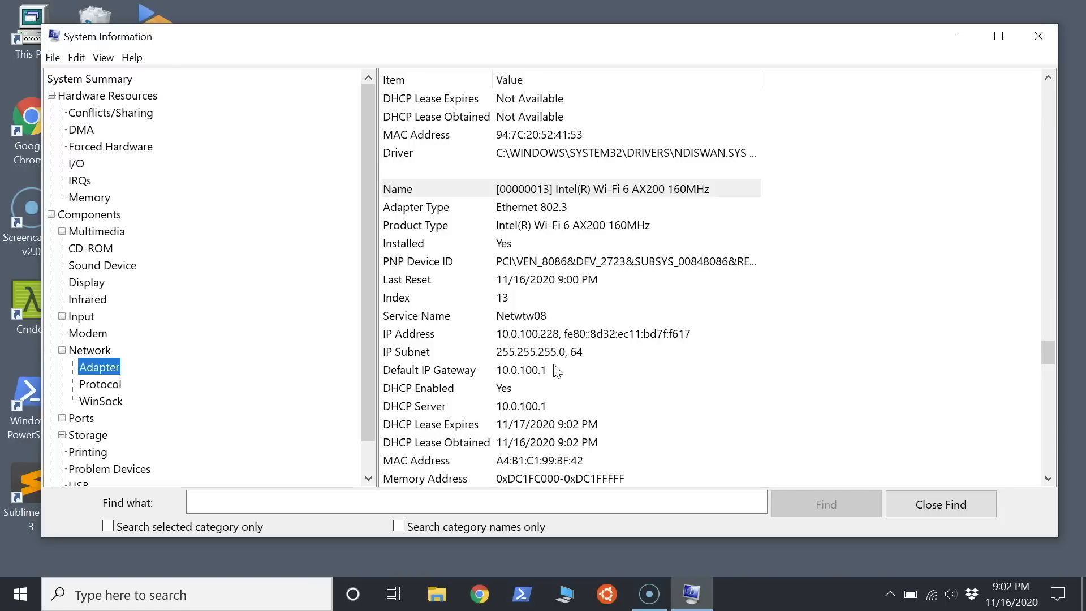
scroll("down", 3)
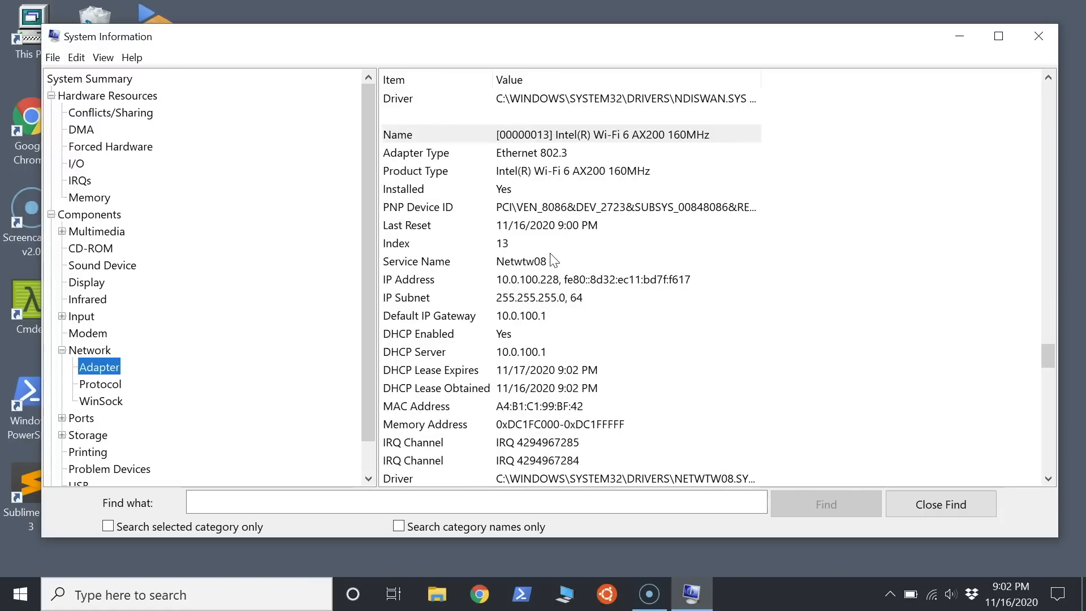
mouse_move(546, 291)
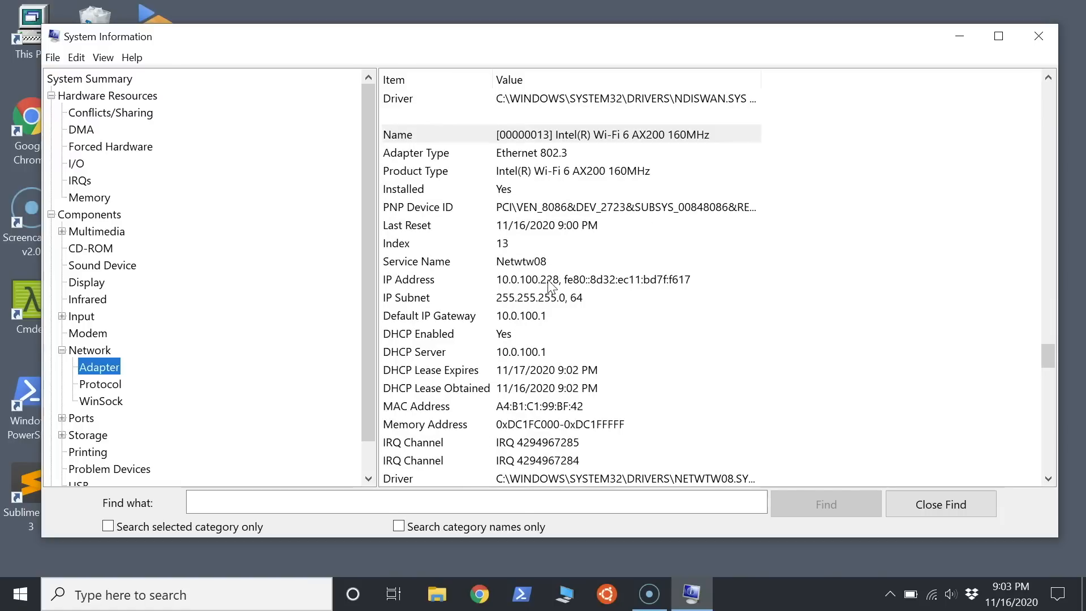
mouse_move(697, 390)
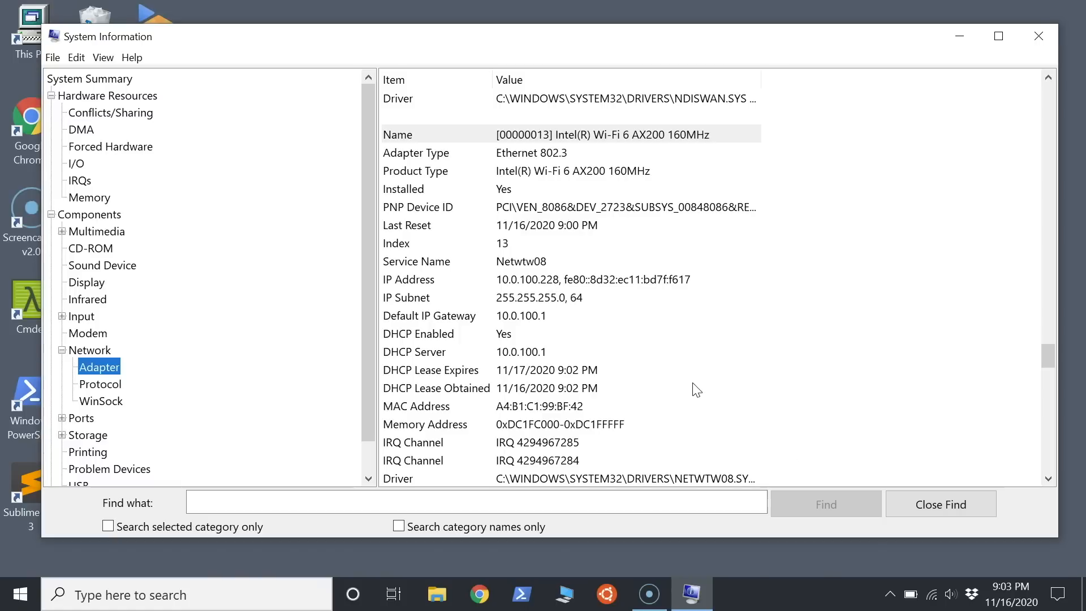
mouse_move(932, 599)
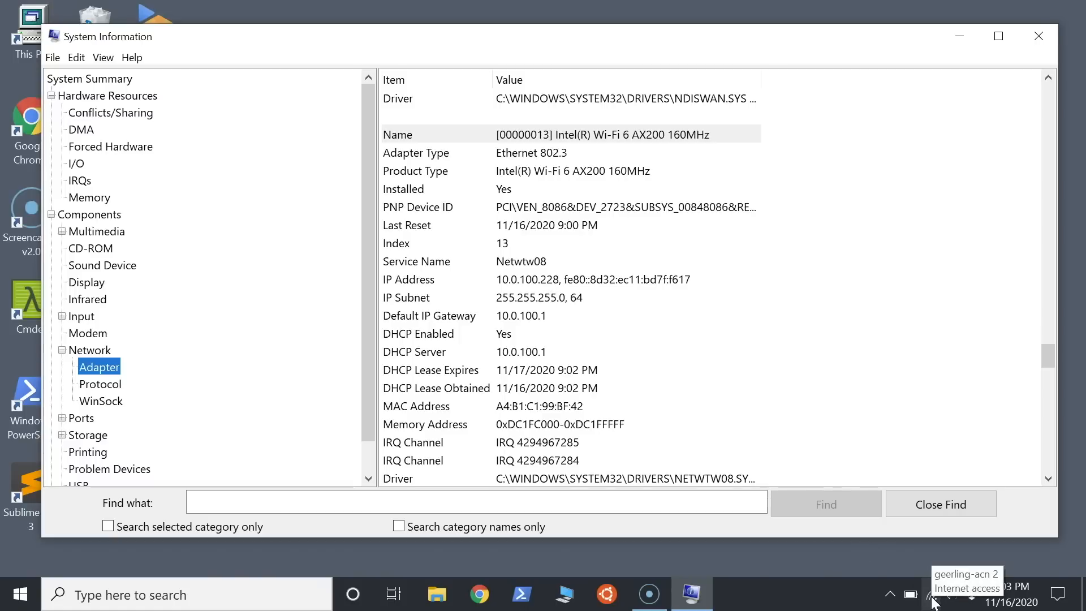
mouse_move(881, 485)
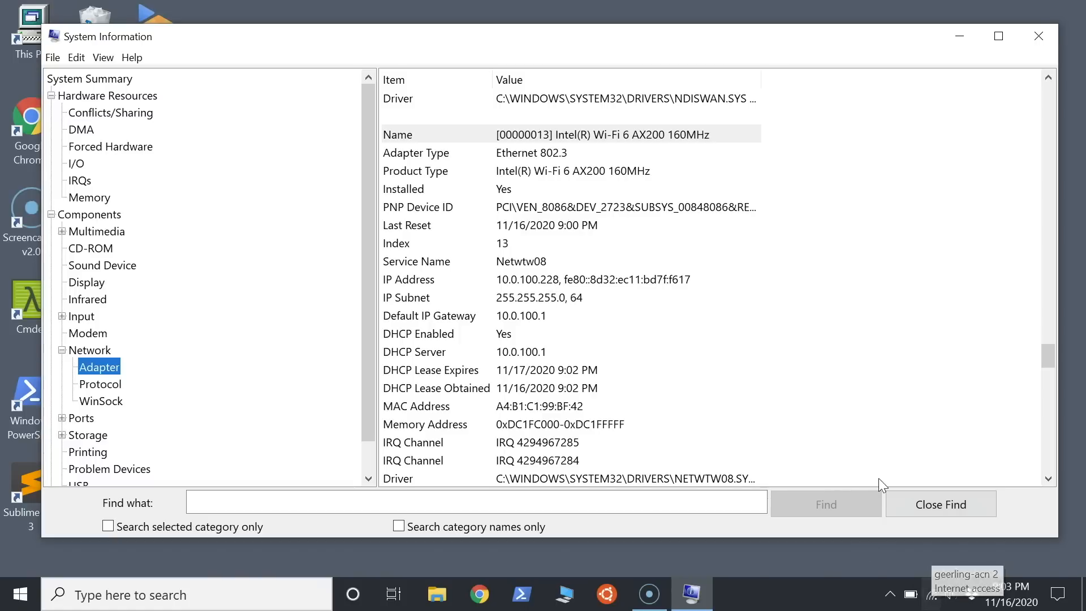
mouse_move(929, 467)
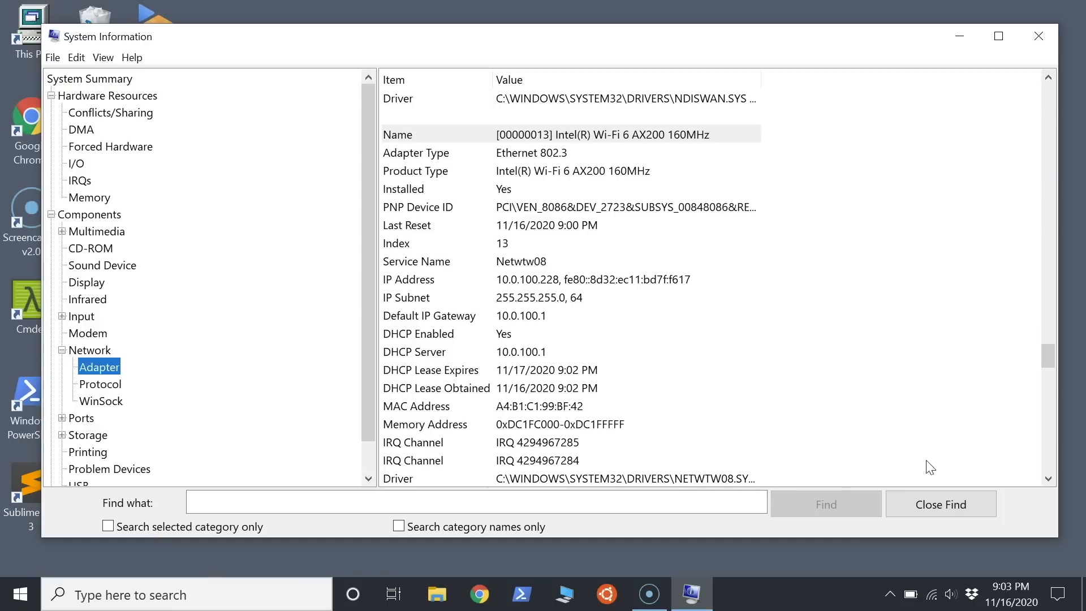
In Command Prompt, view iperf3.exe usage, then start iperf3 as a server with -s.
left_click(932, 594)
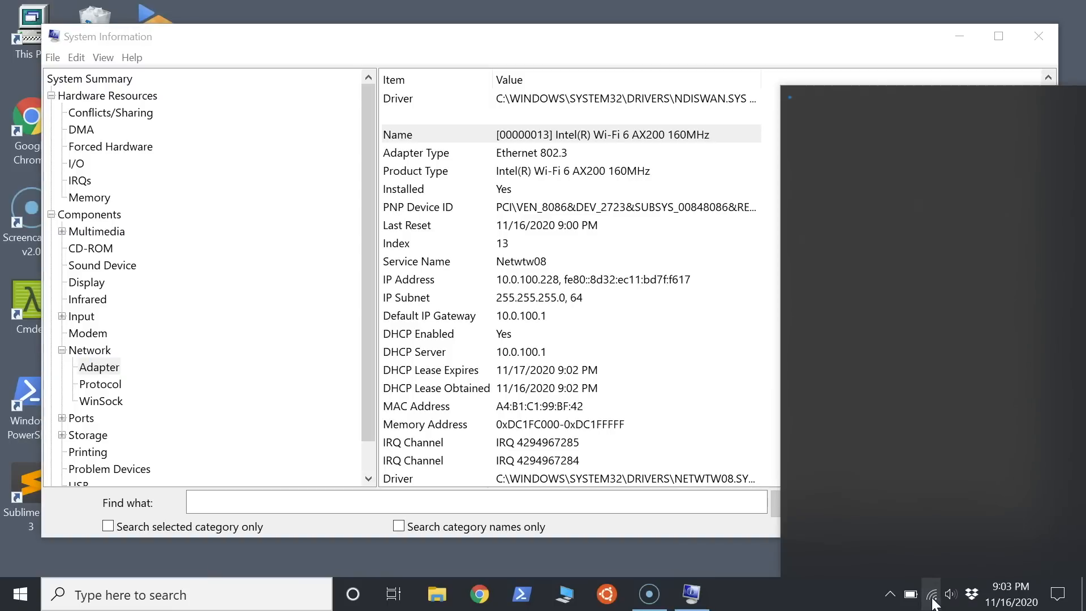
left_click(931, 593)
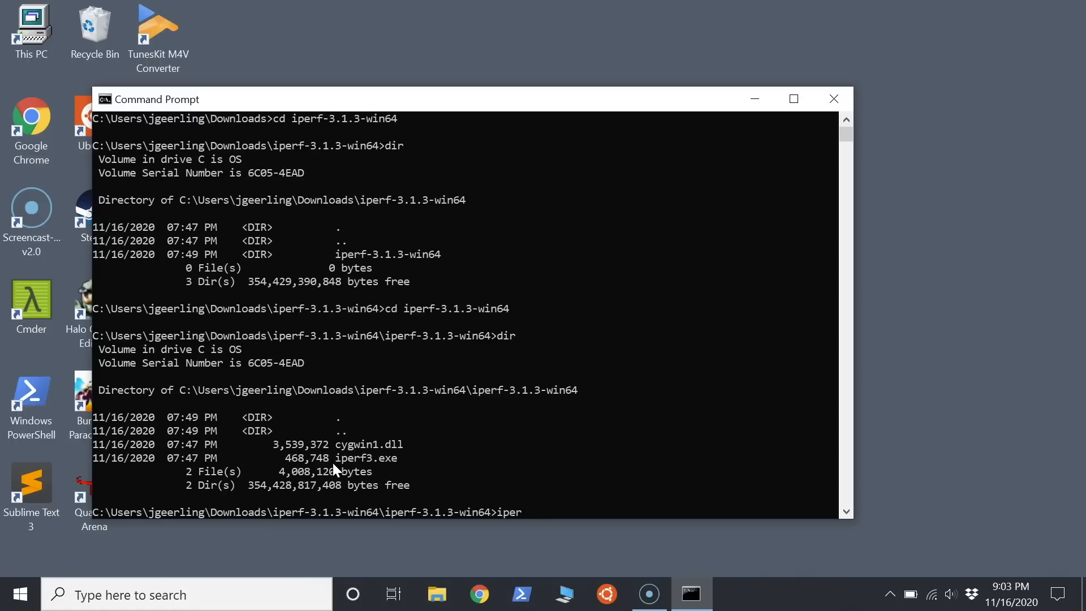
type("f3.exe")
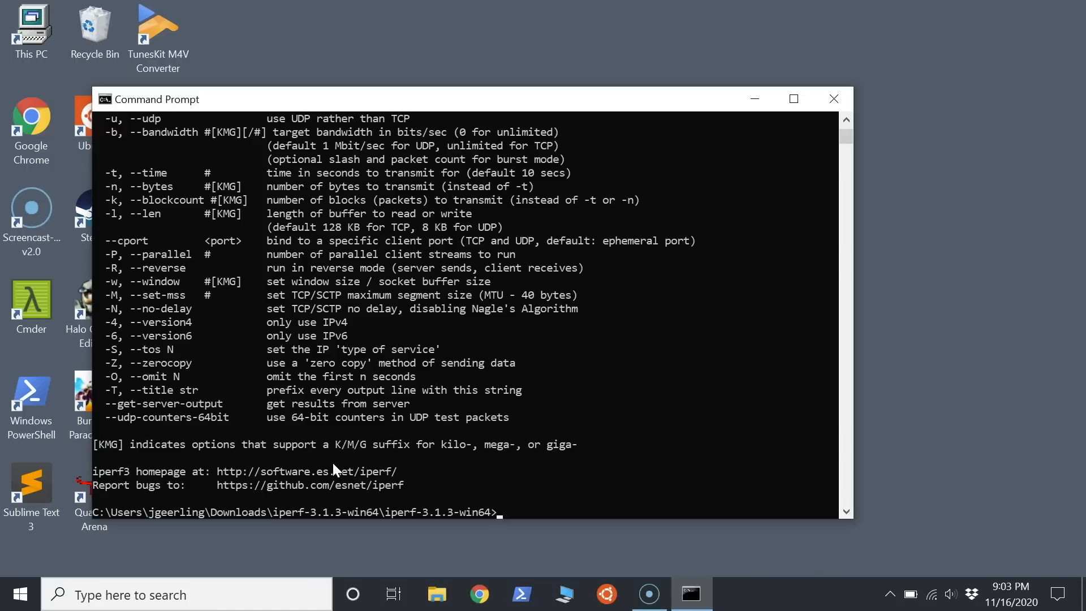
type("iperf3.exe -")
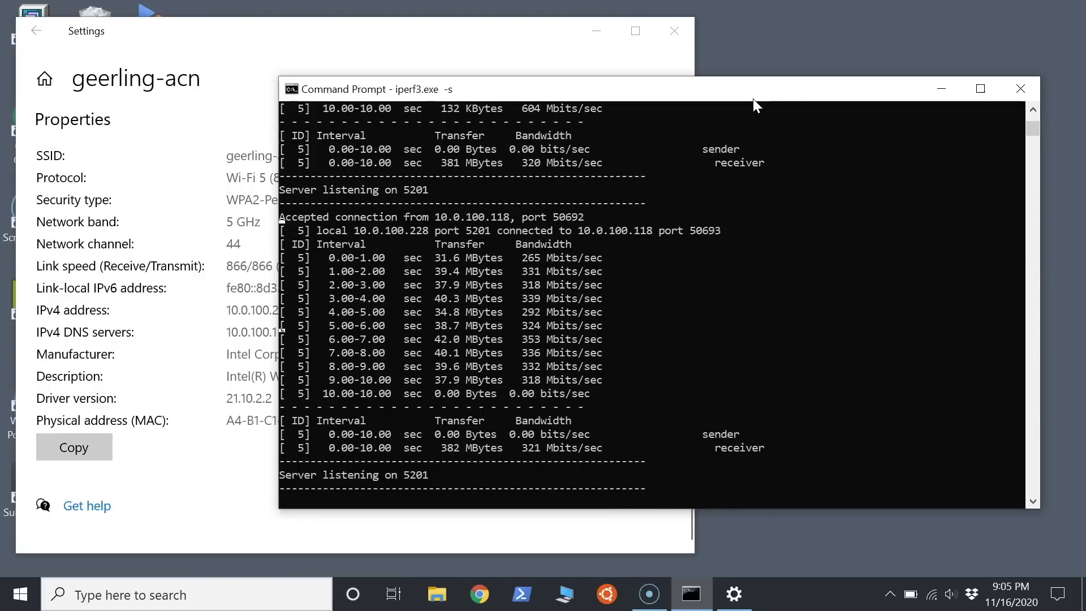
Stop the iperf3 server and run iperf3.exe -c 10.0.100.118, reviewing the ~320 Mbits/sec result.
key("ctrl+c")
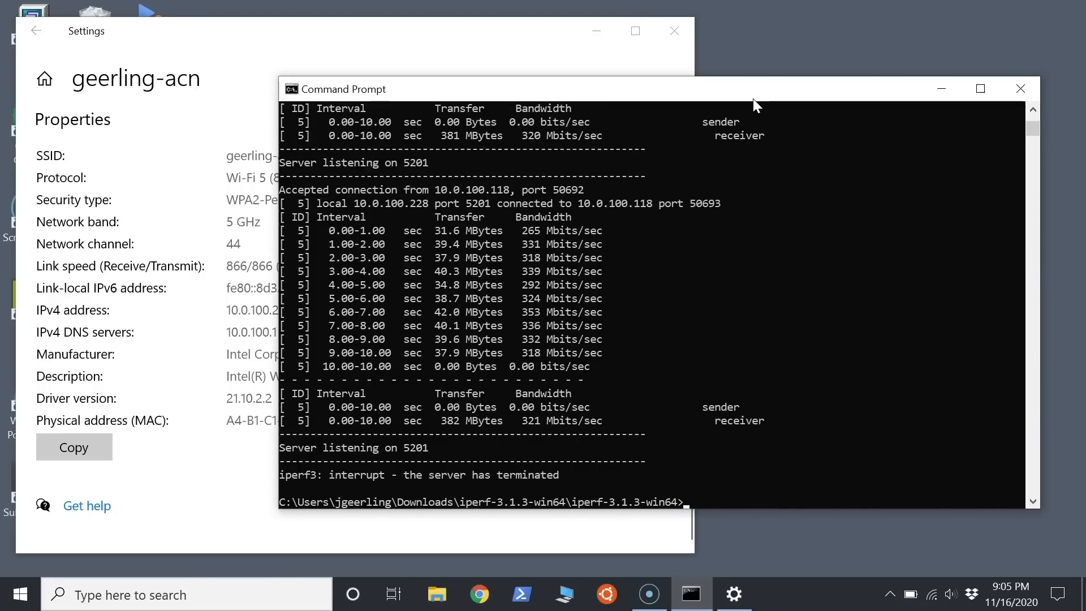
type("iperf3.exe -")
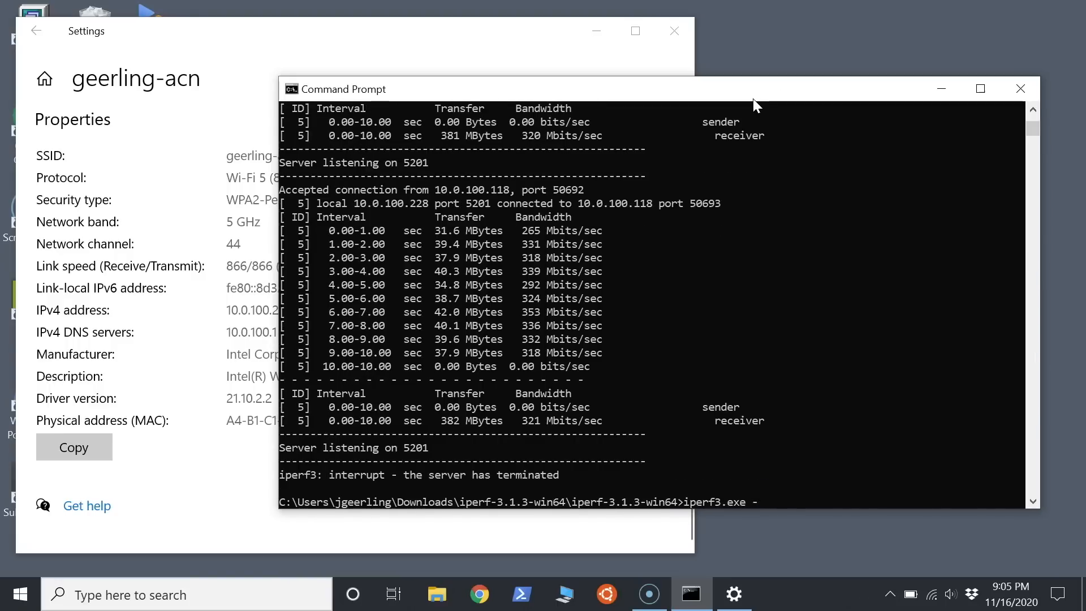
type("c")
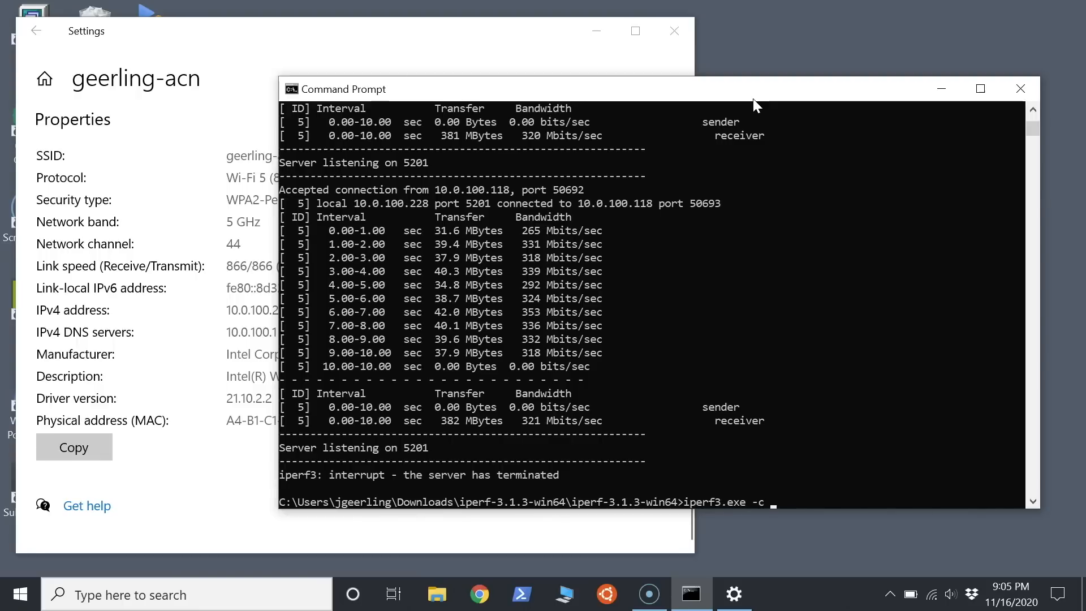
type("10.0.100.118")
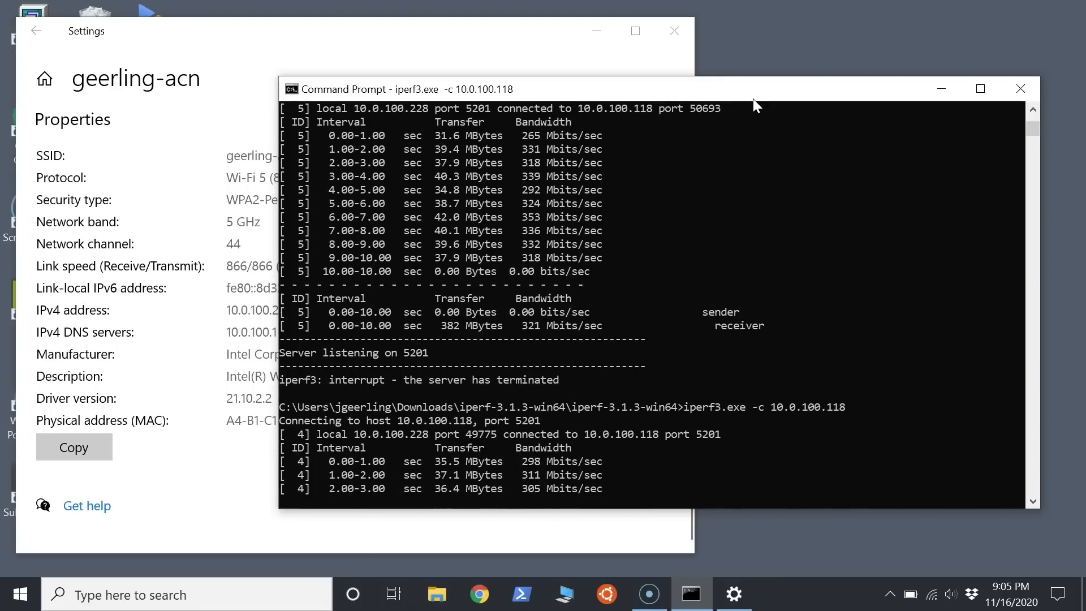
scroll("down", 3)
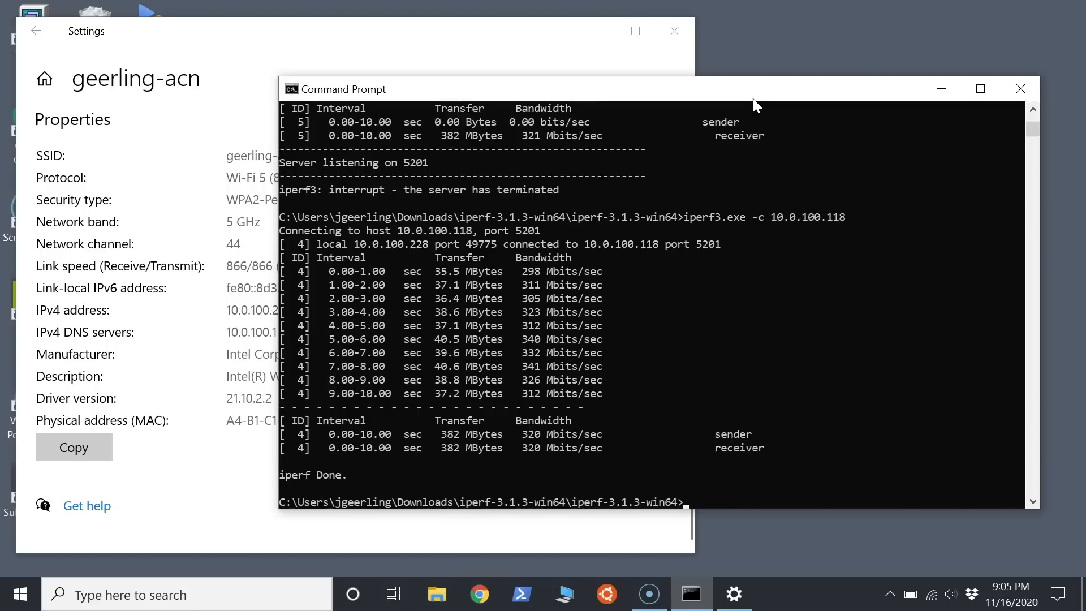
Rerun the iperf3 client test against 10.0.100.213 and watch the ~135 Mbits/sec output.
type("iperf3.exe -c 10.0.100.118")
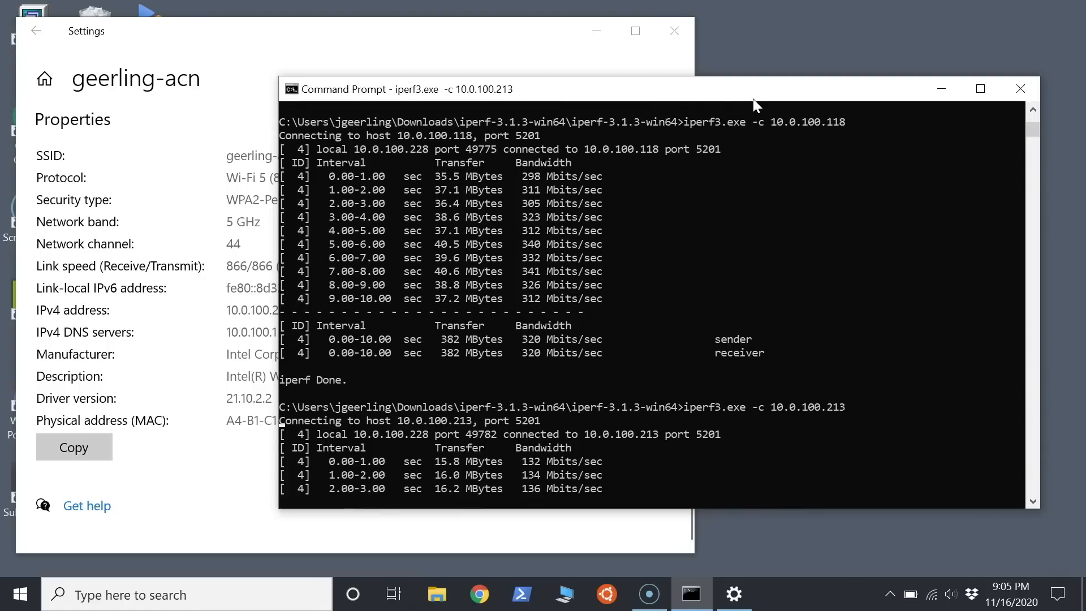
scroll("down", 3)
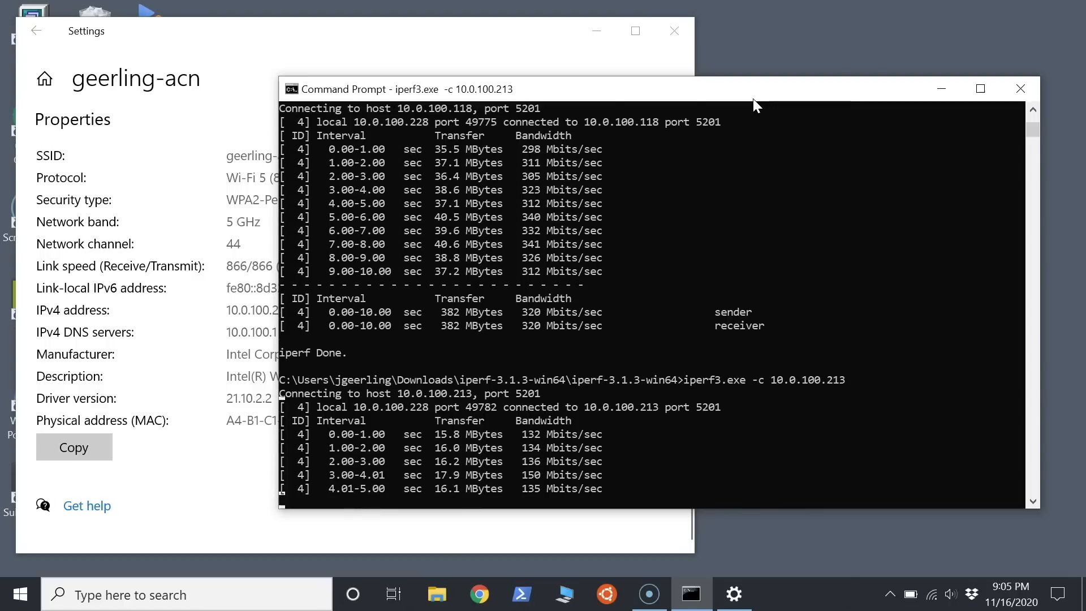